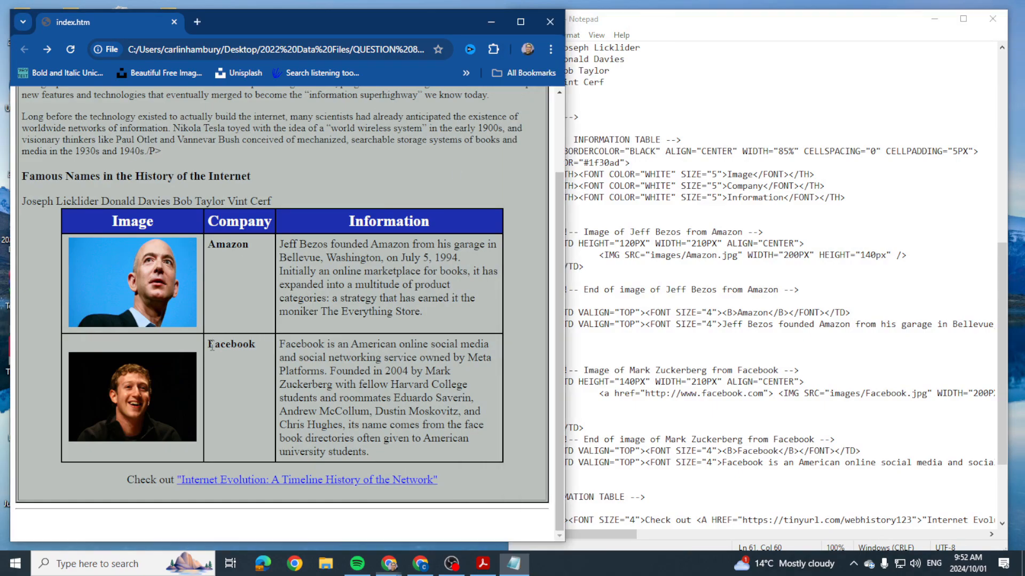
Bring the index.htm source forward over Chrome and locate the Facebook company cell in the table code
{"action": "double_click", "coordinate": [230, 344]}
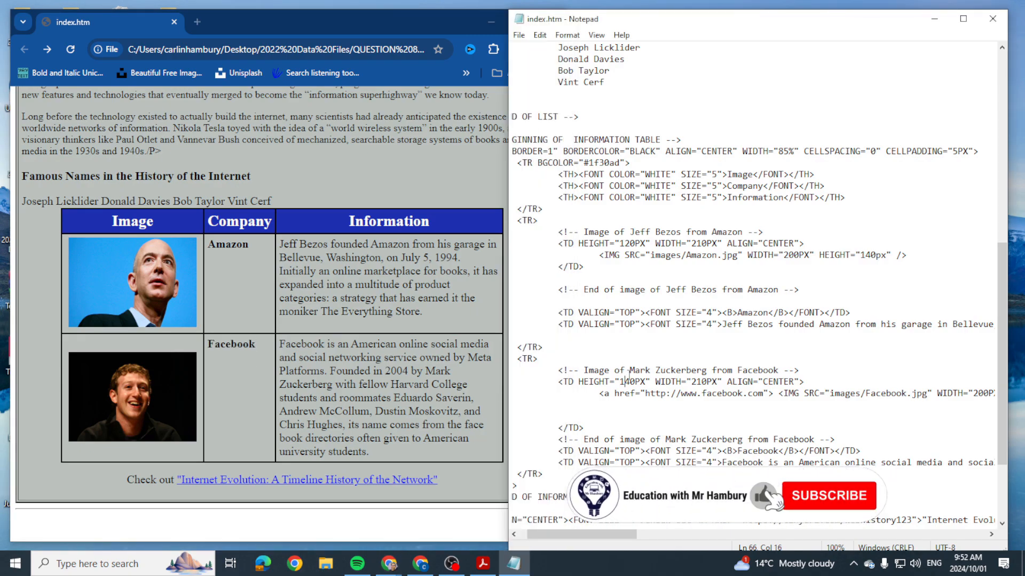
{"action": "left_click", "coordinate": [822, 496]}
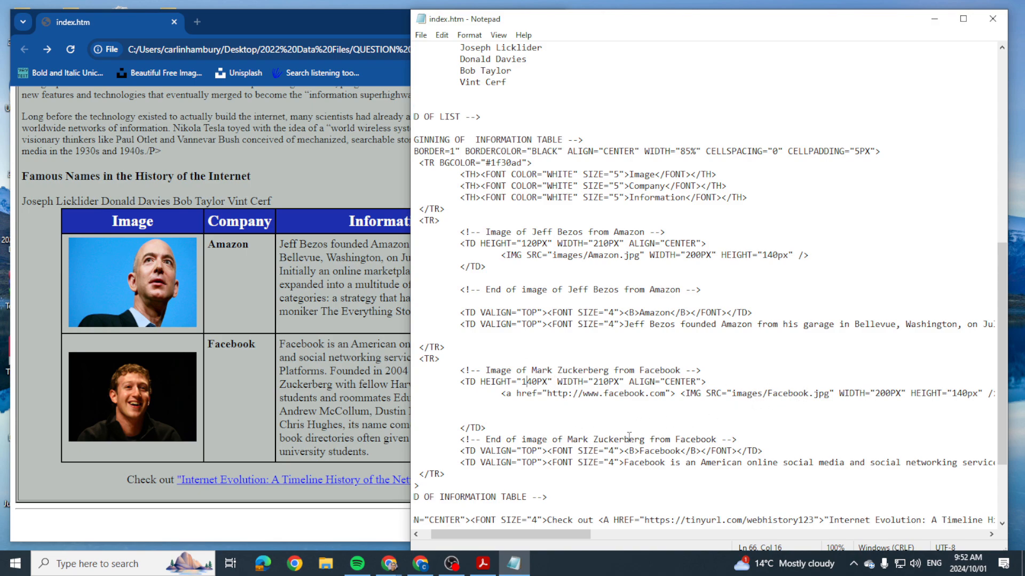
{"action": "double_click", "coordinate": [714, 384]}
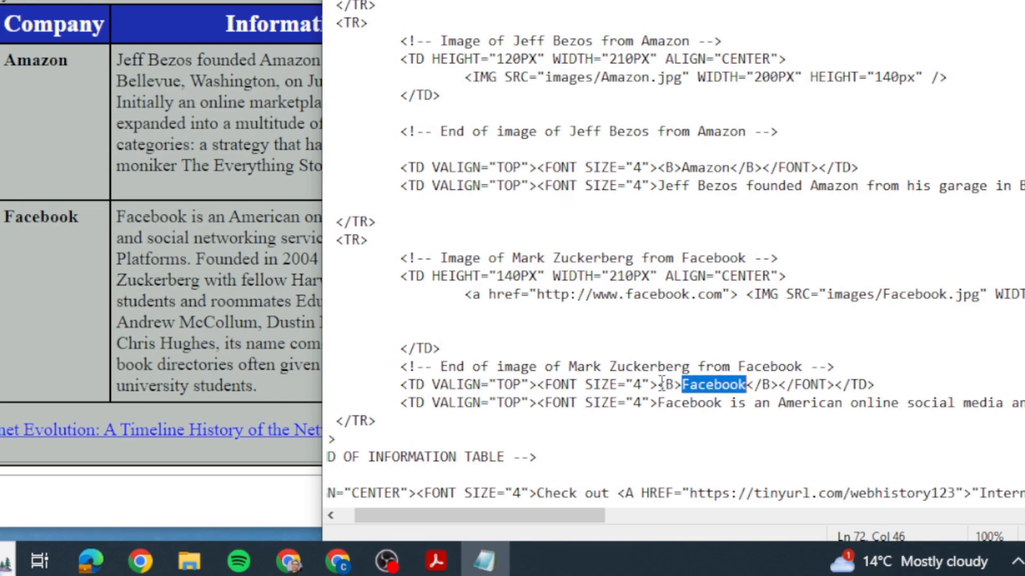
{"action": "left_click", "coordinate": [836, 158]}
{"action": "type", "text": "a<"}
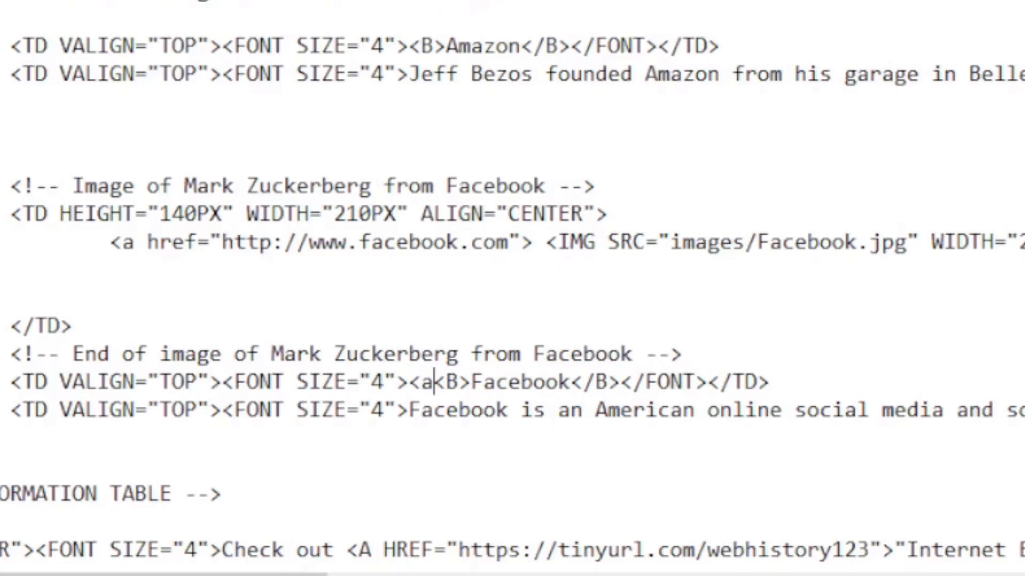
{"action": "type", "text": "href="}
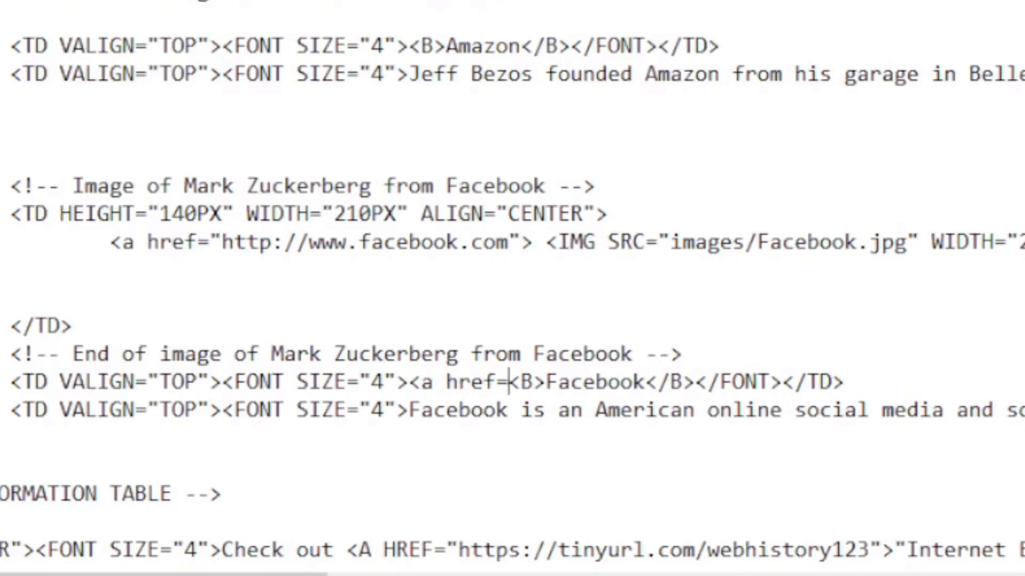
{"action": "type", "text": "\"http://www.fac"}
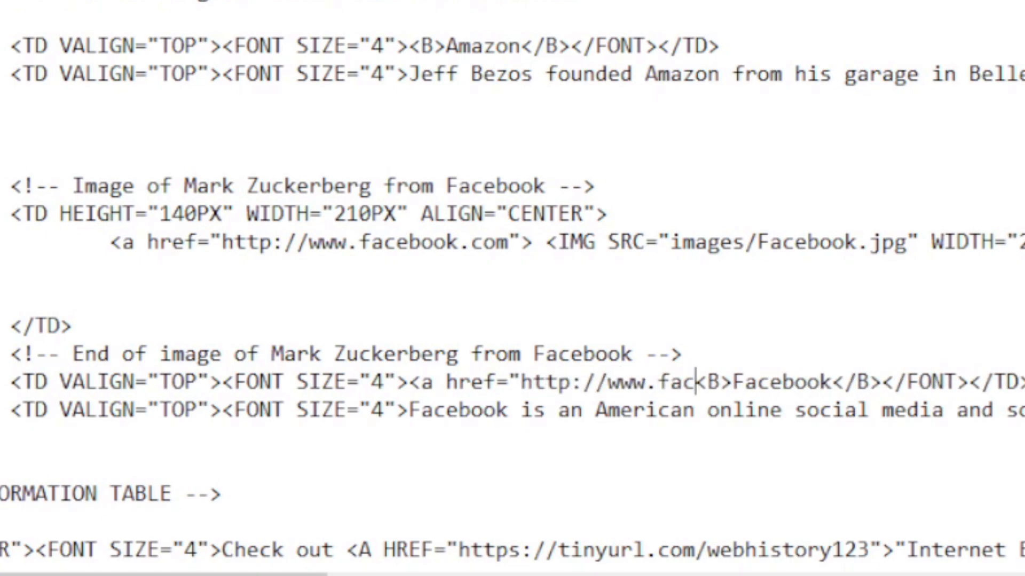
{"action": "type", "text": "ebook.com"}
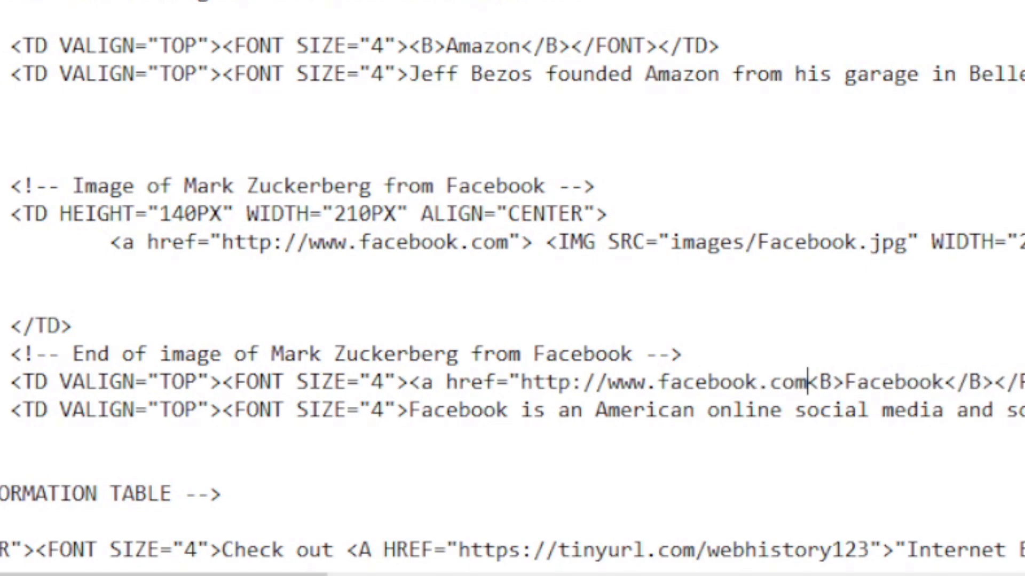
{"action": "type", "text": "\">"}
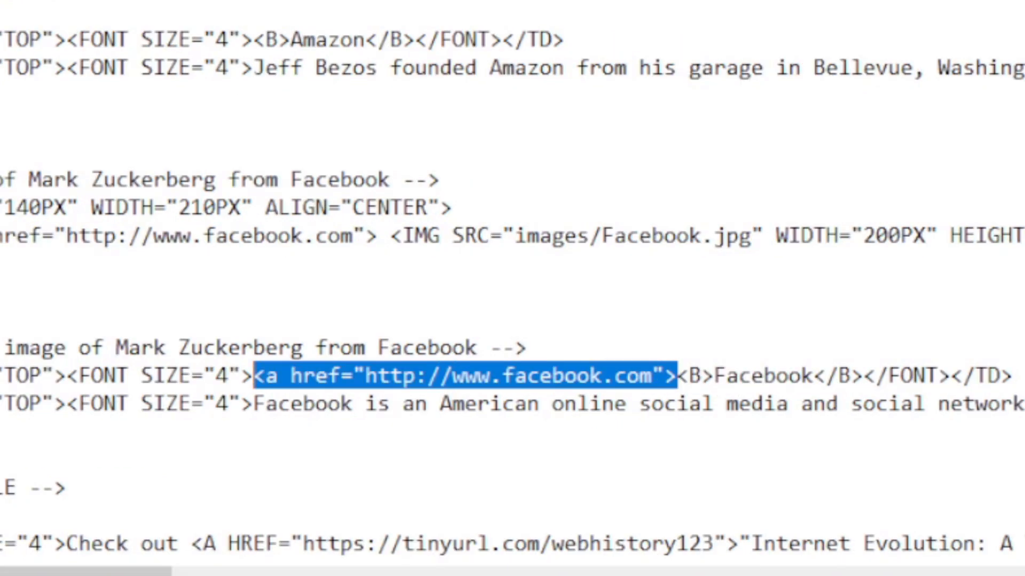
Add </a> right after </B> so the bold Facebook name is fully wrapped in the link
{"action": "left_click", "coordinate": [751, 377]}
{"action": "type", "text": "a></"}
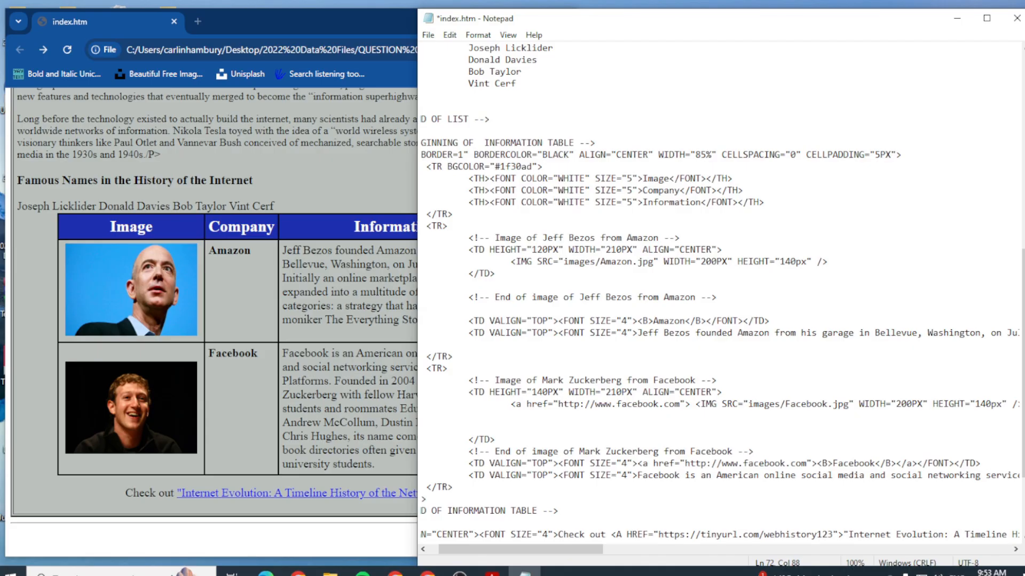
Reload index.htm in Chrome, follow the Facebook link to facebook.com, and go back to the local page
{"action": "left_click", "coordinate": [428, 34]}
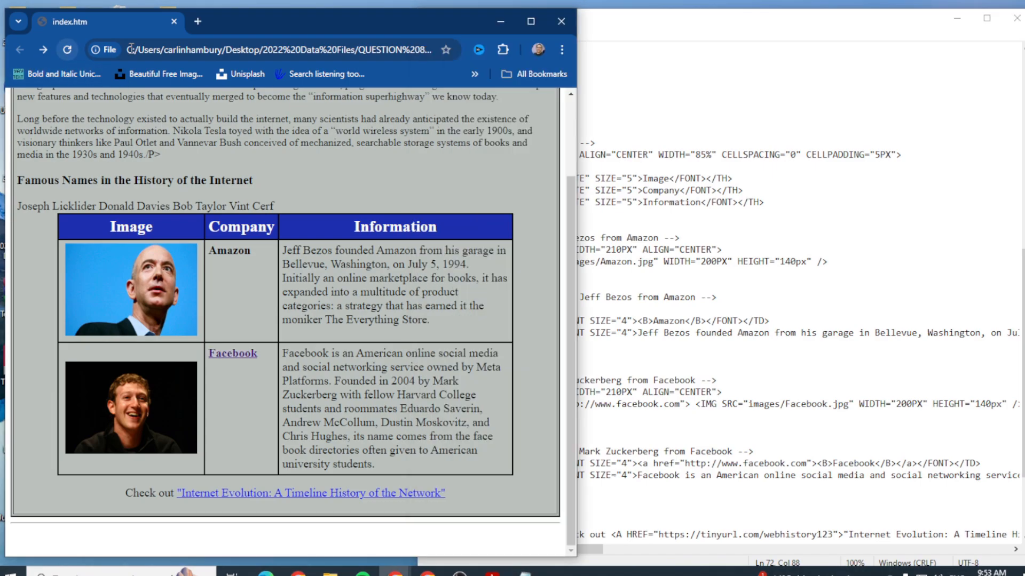
{"action": "left_click", "coordinate": [232, 353]}
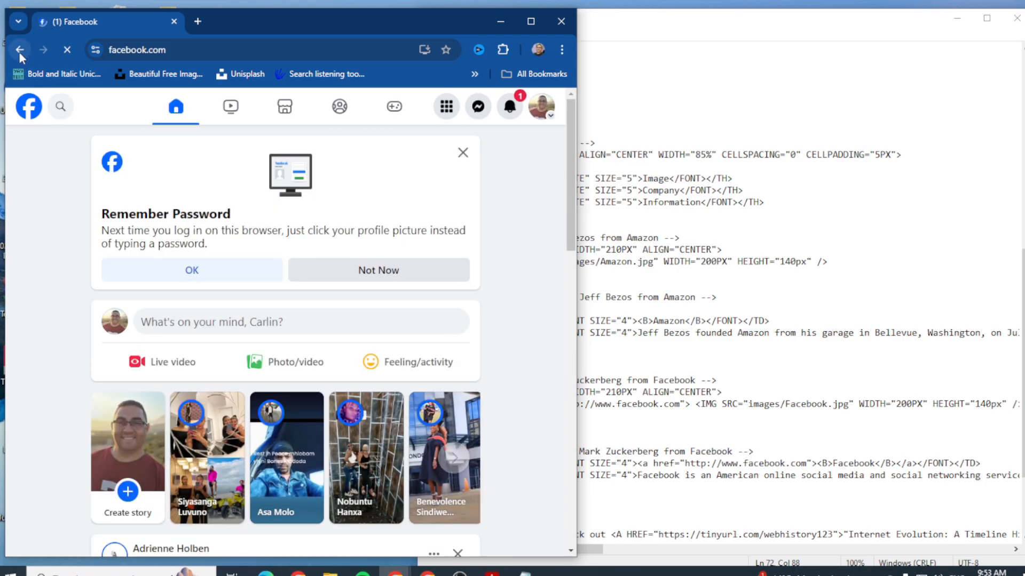
{"action": "left_click", "coordinate": [20, 50]}
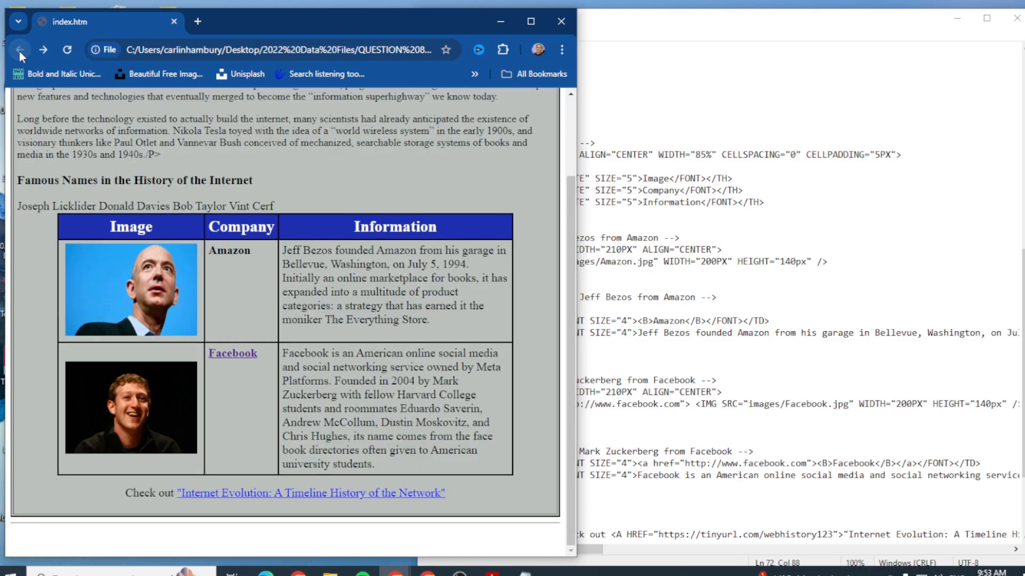